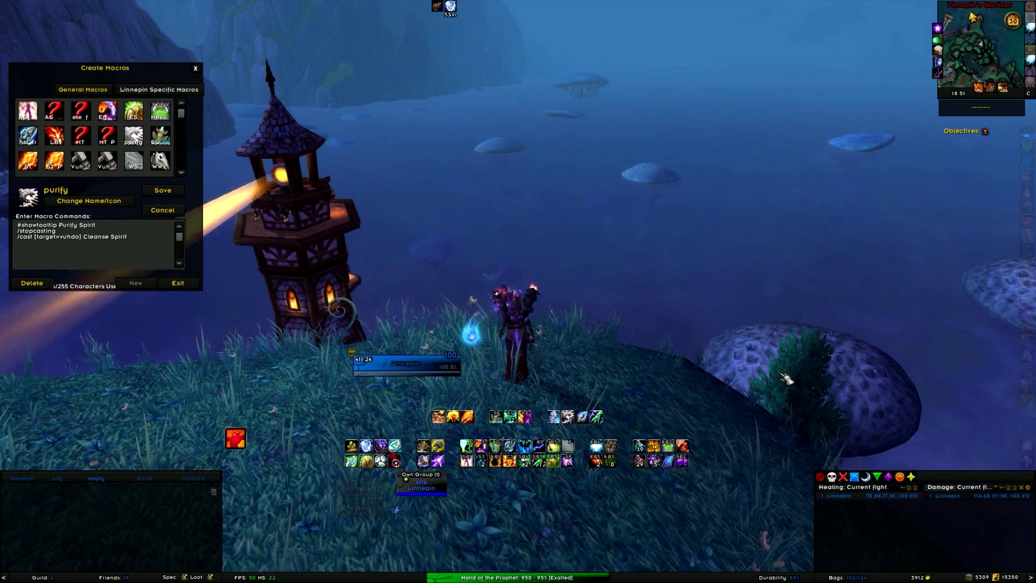
Step: Enter the /vuhdo chat command to bring up the VuhDo Options panel
{"action": "key", "text": "enter"}
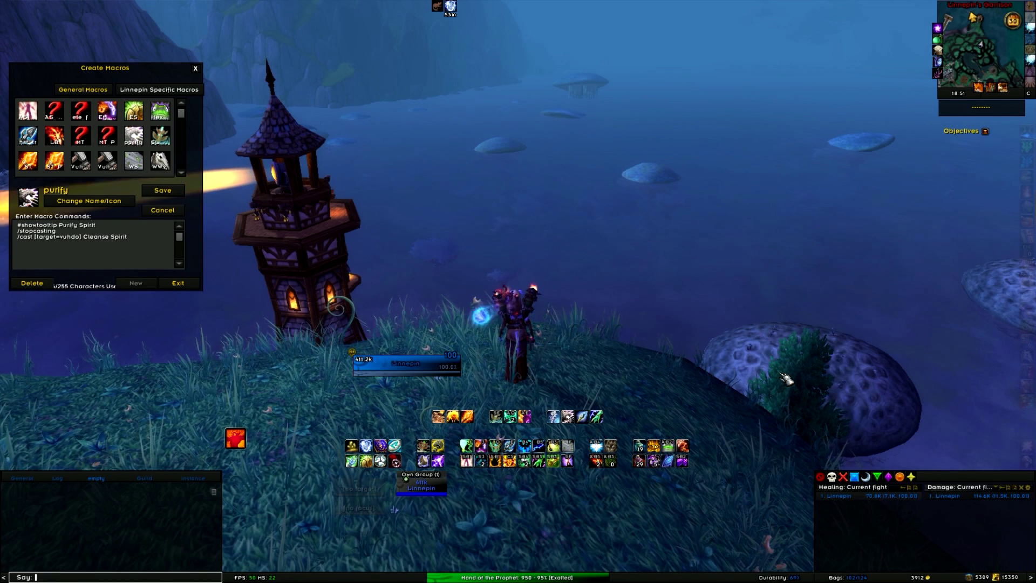
{"action": "type", "text": "/"}
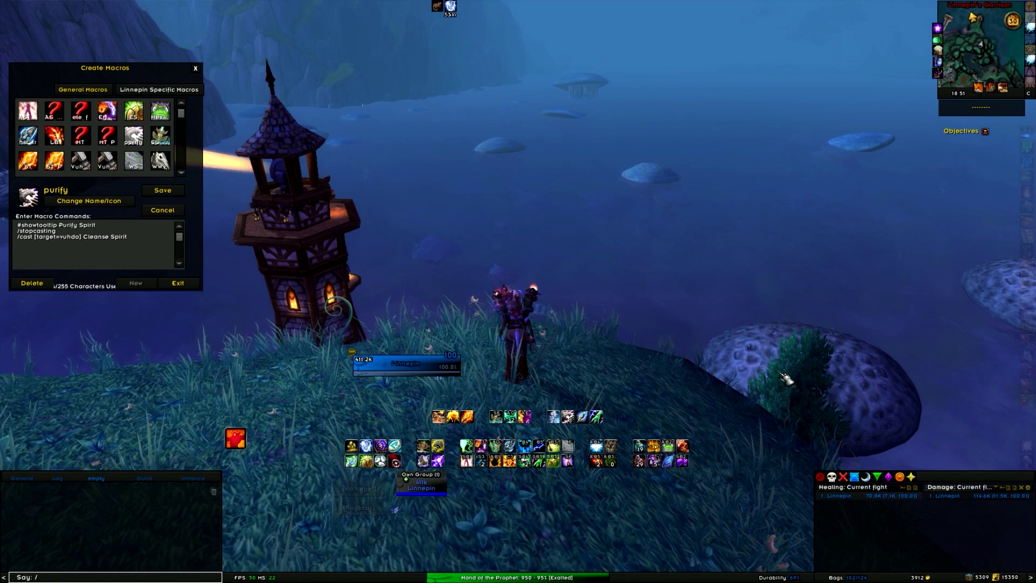
{"action": "type", "text": "vuhdo"}
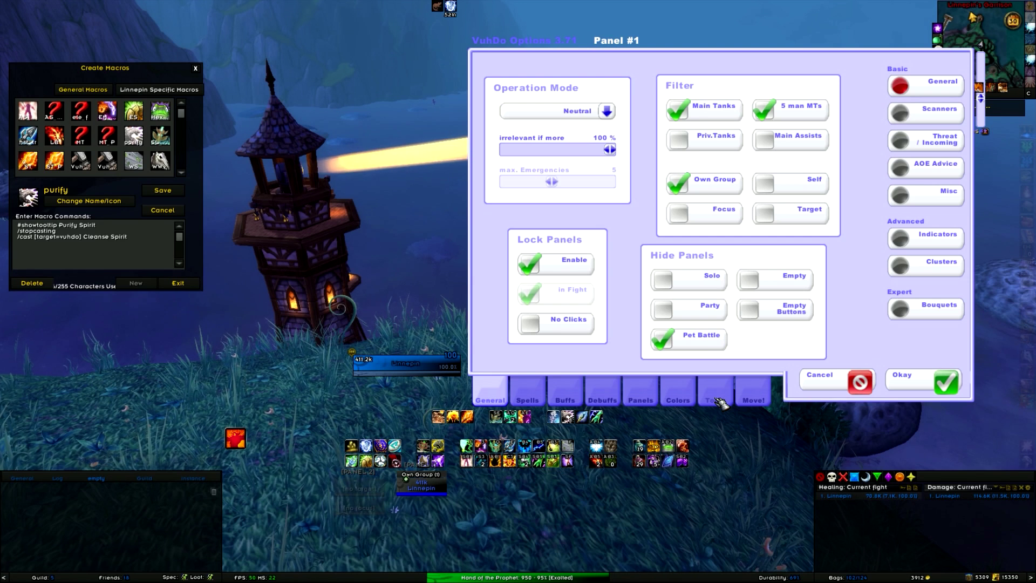
Step: Save a key layout named 'Resto Shaman' assigned to Spec 1, accepting the overwrite
{"action": "left_click", "coordinate": [715, 394]}
{"action": "type", "text": "Resto"}
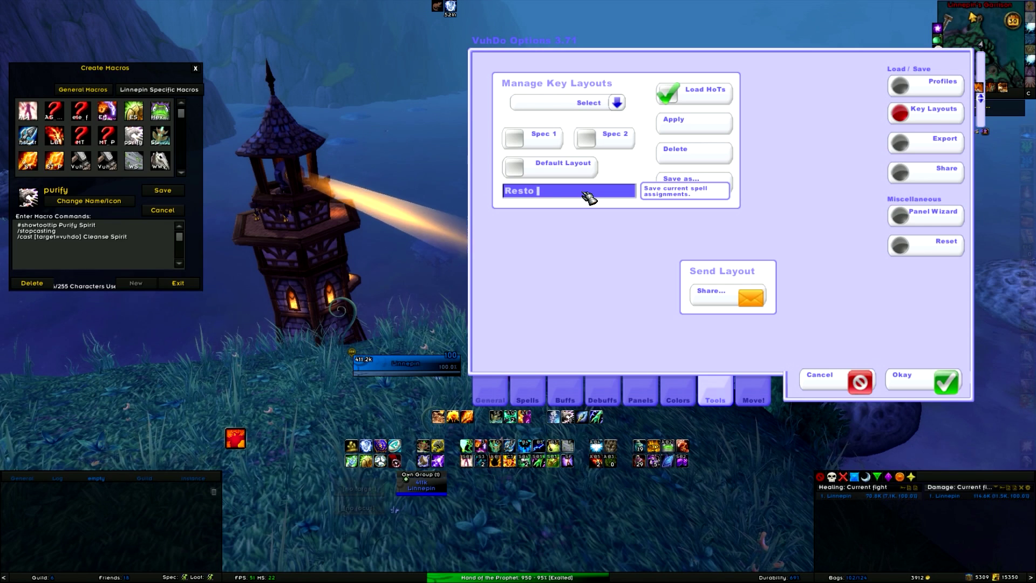
{"action": "type", "text": "Shaman"}
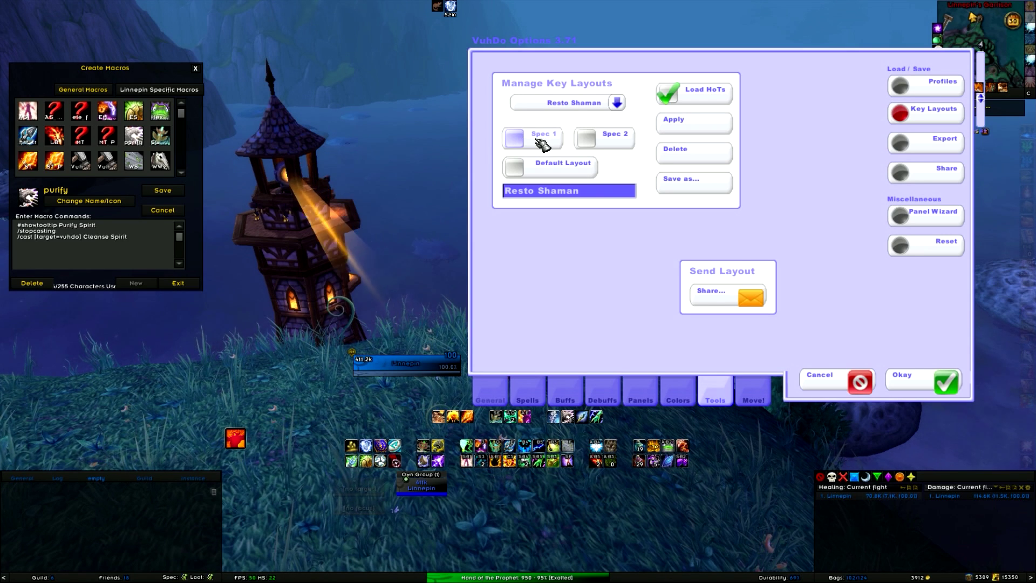
{"action": "left_click", "coordinate": [514, 139]}
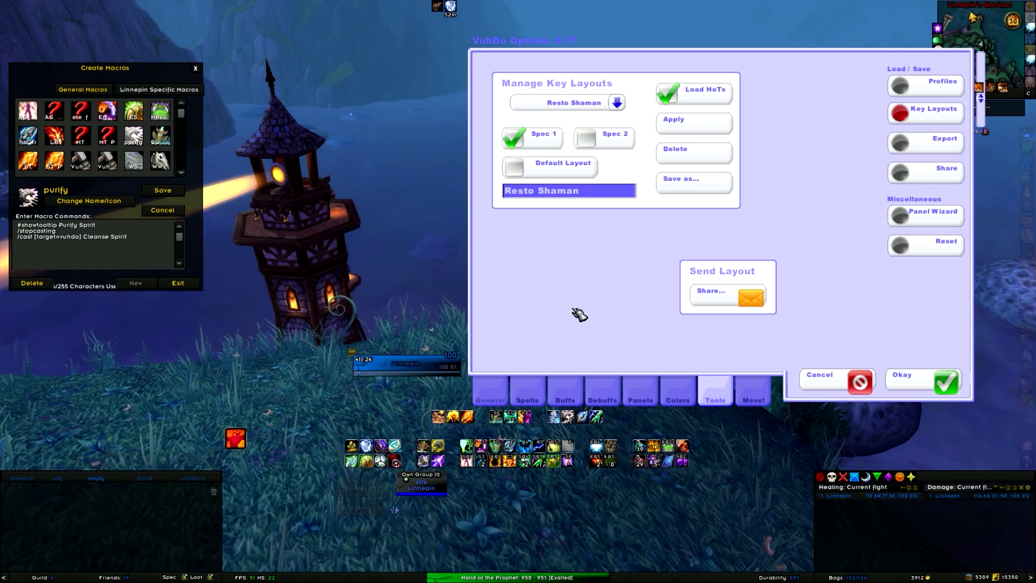
{"action": "left_click", "coordinate": [680, 179]}
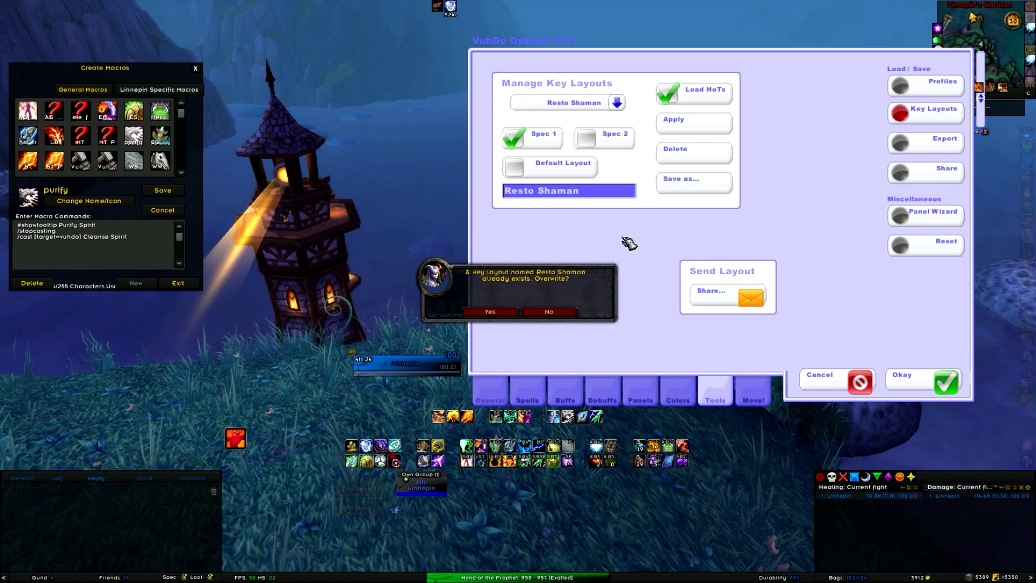
{"action": "mouse_move", "coordinate": [689, 192]}
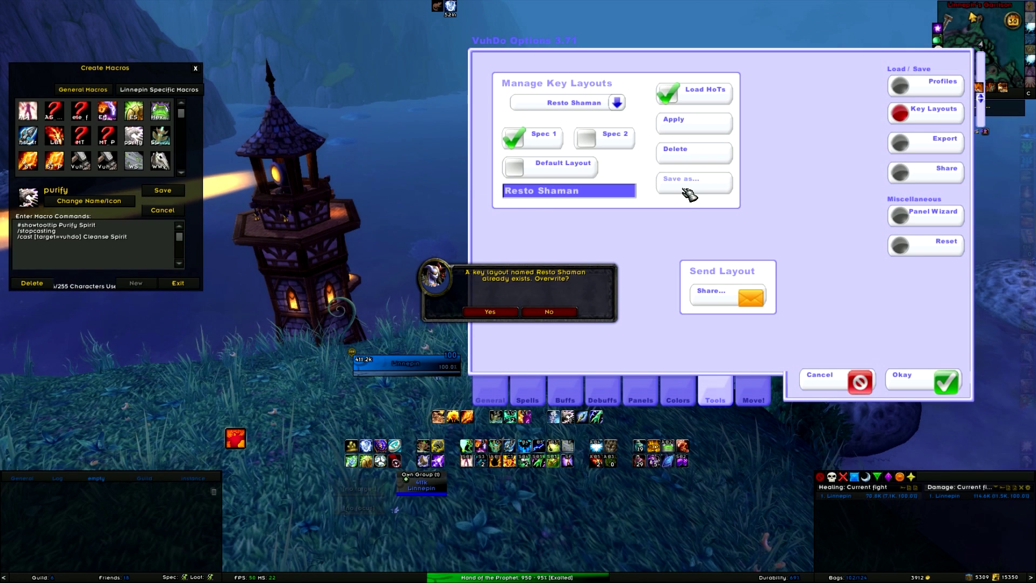
{"action": "mouse_move", "coordinate": [580, 304]}
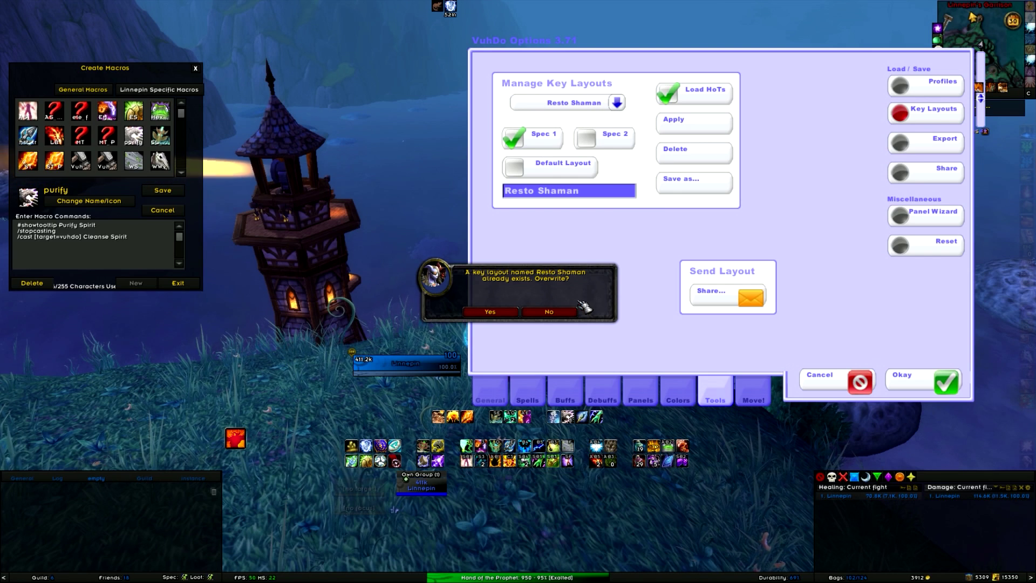
{"action": "left_click", "coordinate": [547, 311]}
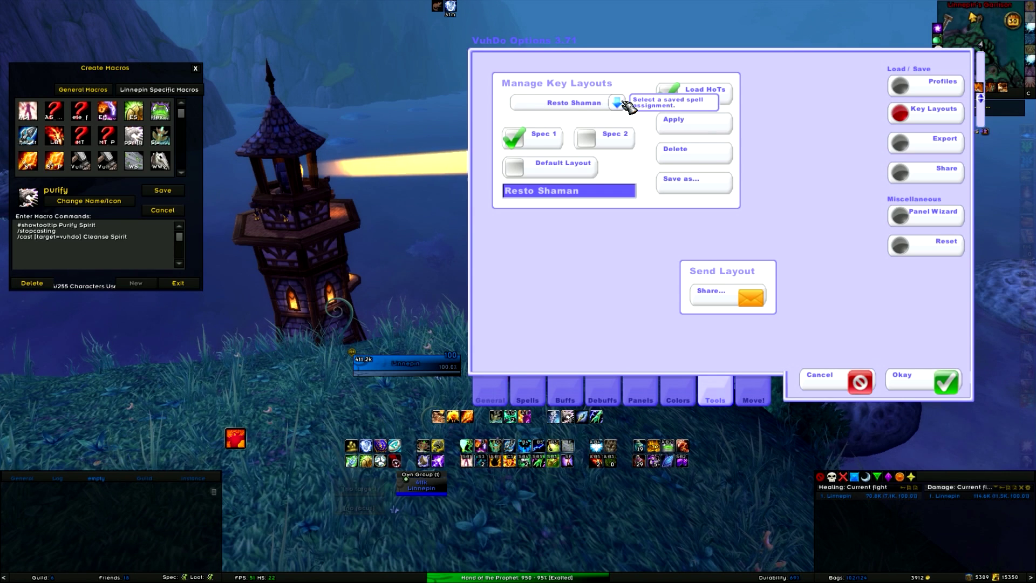
Step: Apply the linnepinresto key layout for Spec 1 and confirm the overwrite
{"action": "left_click", "coordinate": [617, 103]}
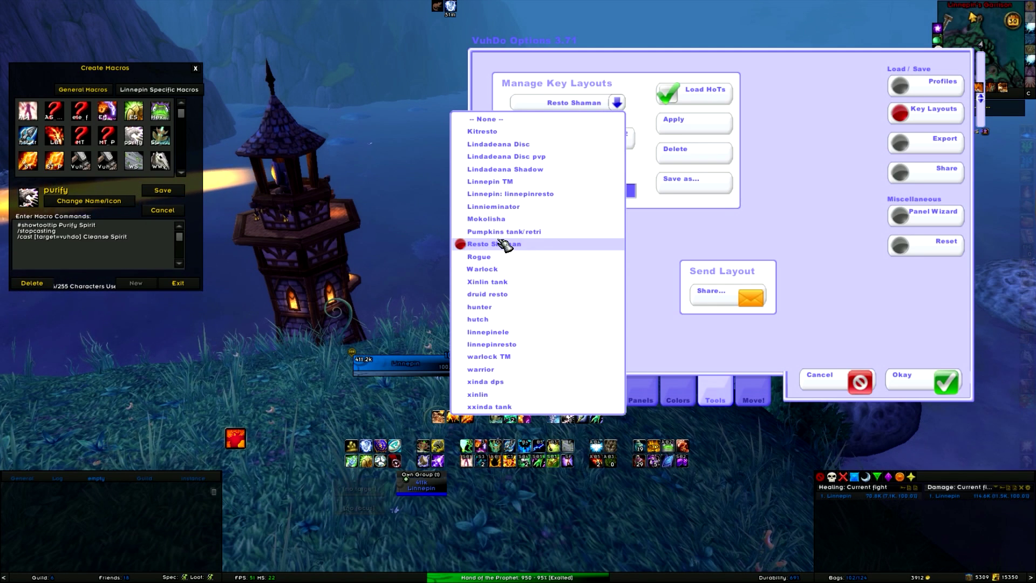
{"action": "mouse_move", "coordinate": [509, 193]}
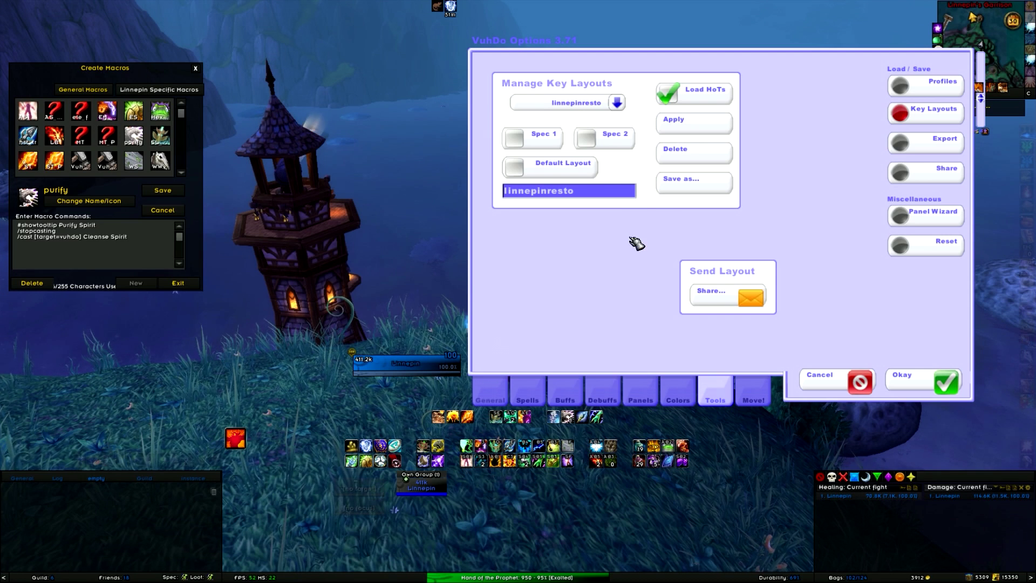
{"action": "left_click", "coordinate": [673, 120]}
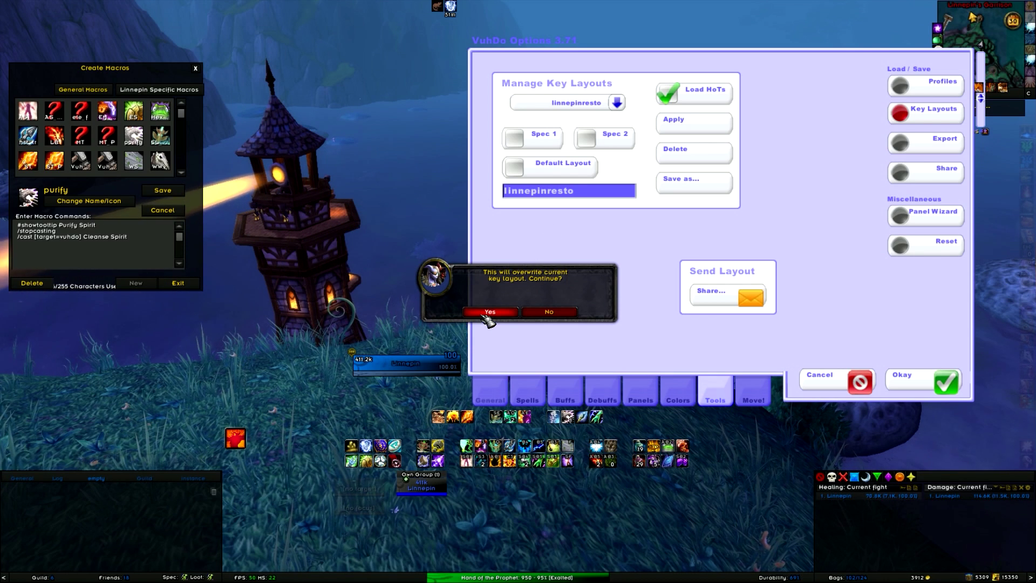
{"action": "left_click", "coordinate": [489, 311]}
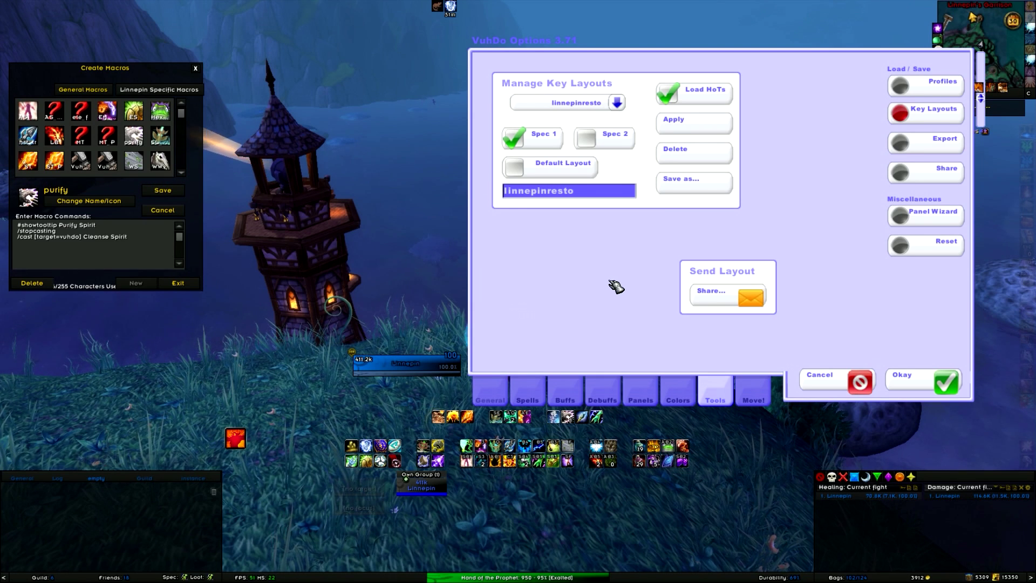
{"action": "mouse_move", "coordinate": [740, 237]}
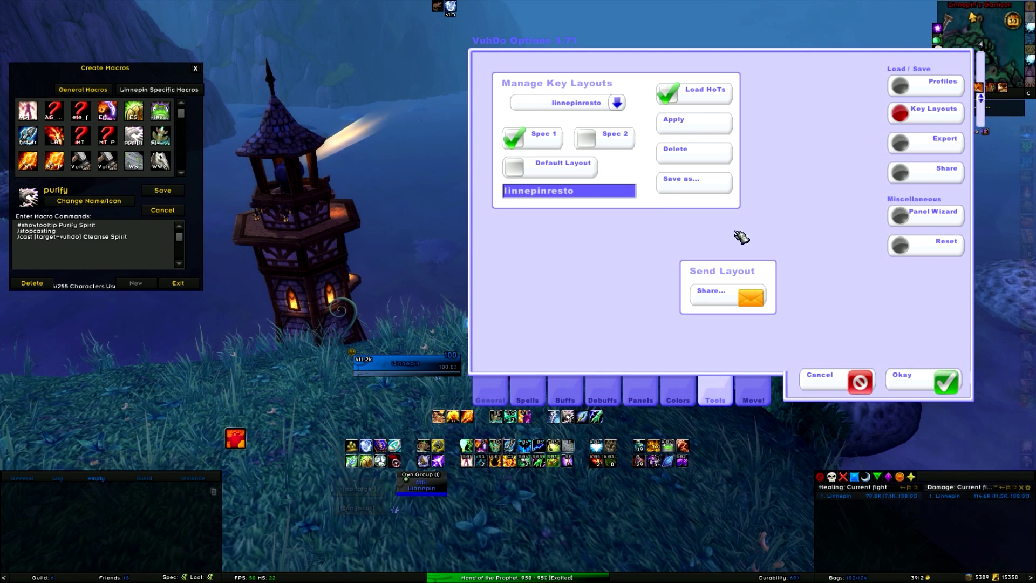
{"action": "left_click", "coordinate": [527, 395]}
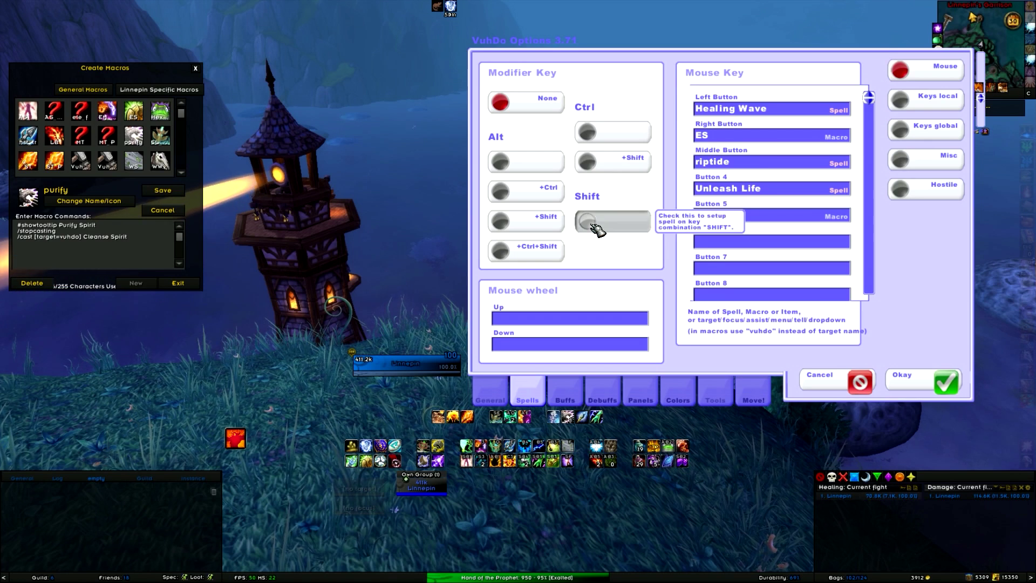
Step: View the Shift mouse bindings: Healing Surge, Gift of the Naaru and Chain Heal
{"action": "left_click", "coordinate": [587, 221]}
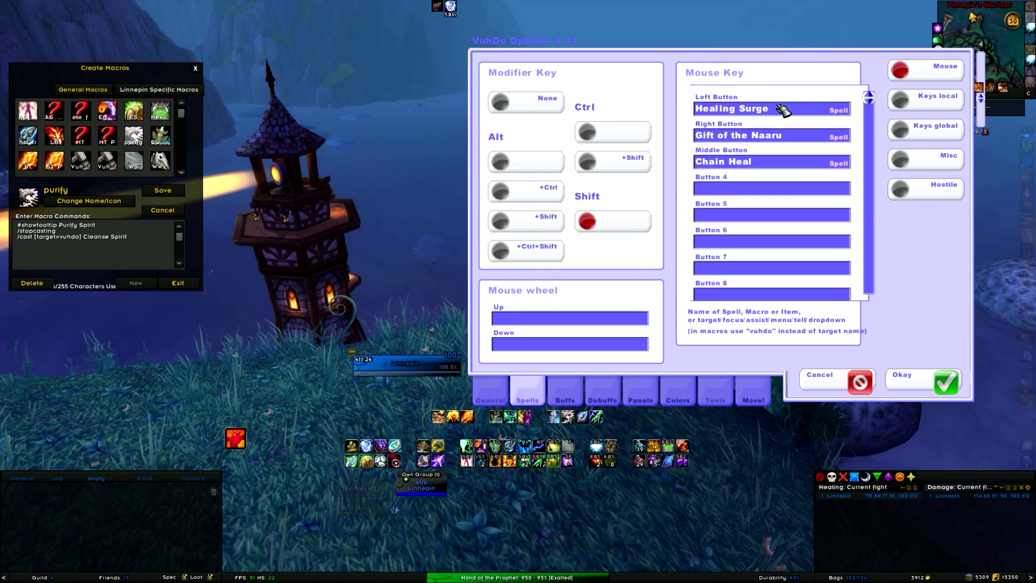
Step: Return to unmodified mouse bindings and start typing 'Hel' for the left button
{"action": "left_click", "coordinate": [500, 102]}
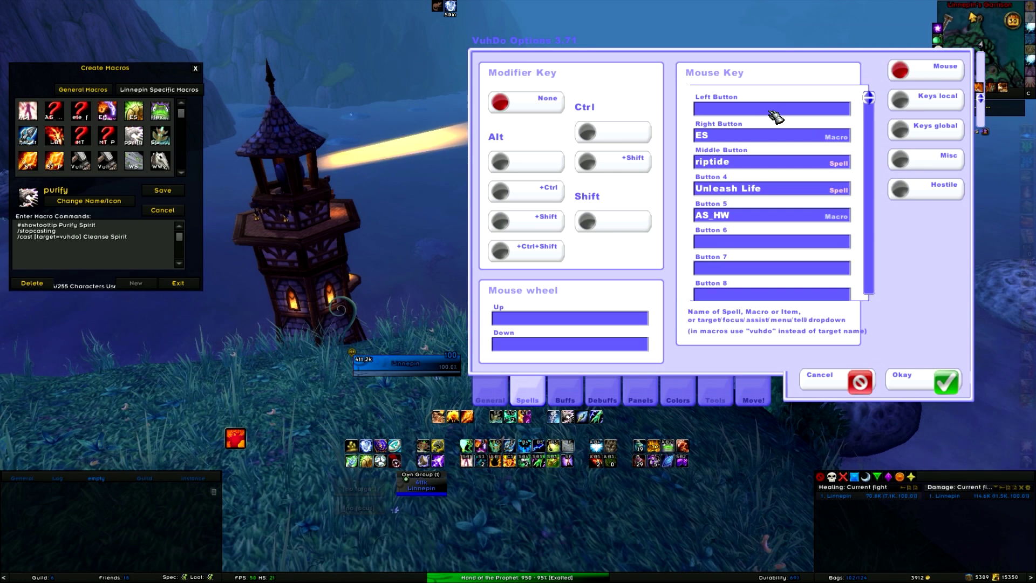
{"action": "type", "text": "Hel"}
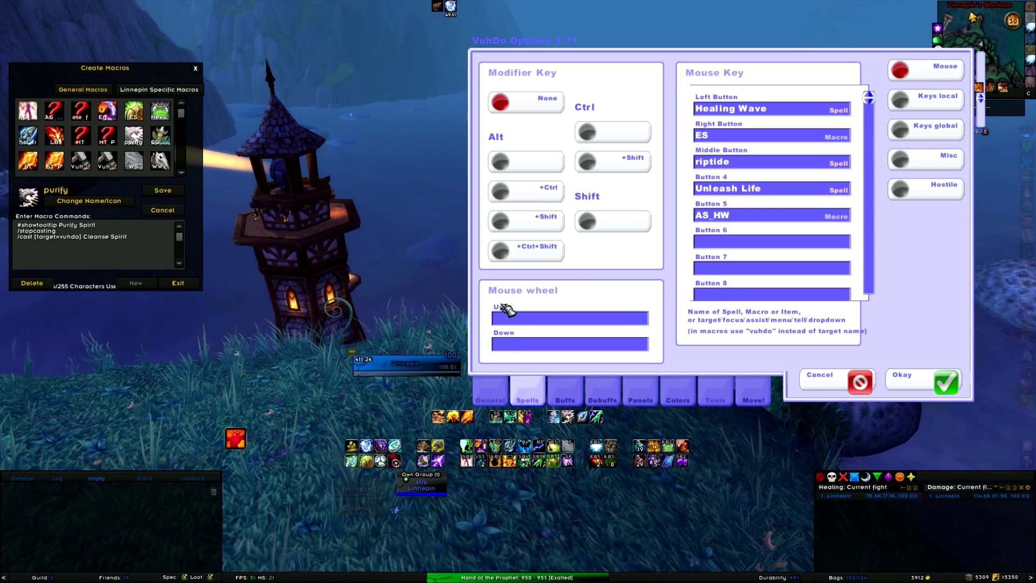
Step: Start a mouse-wheel-up binding, then show the unmodified mouse bindings again
{"action": "left_click", "coordinate": [500, 163]}
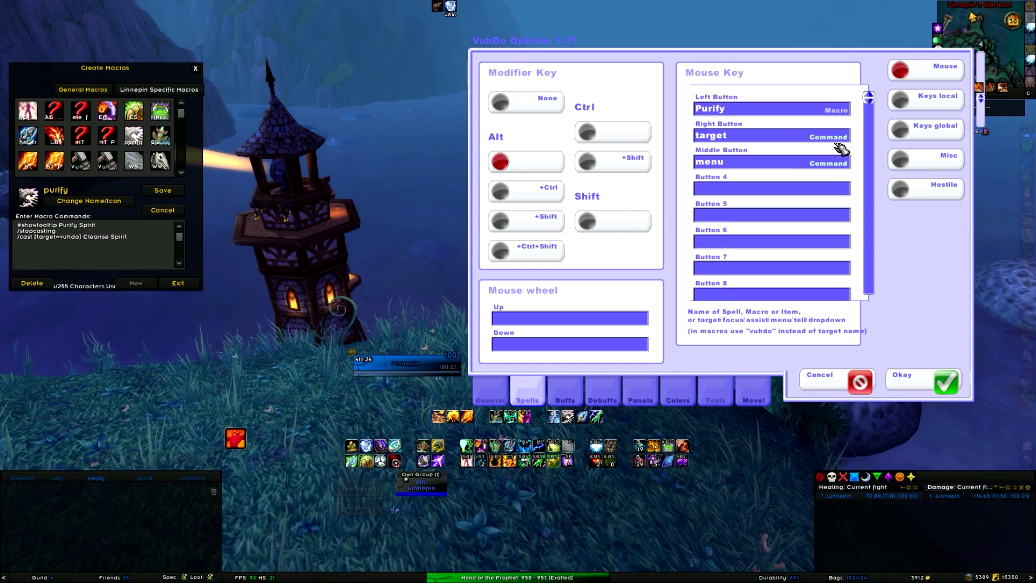
{"action": "mouse_move", "coordinate": [522, 104]}
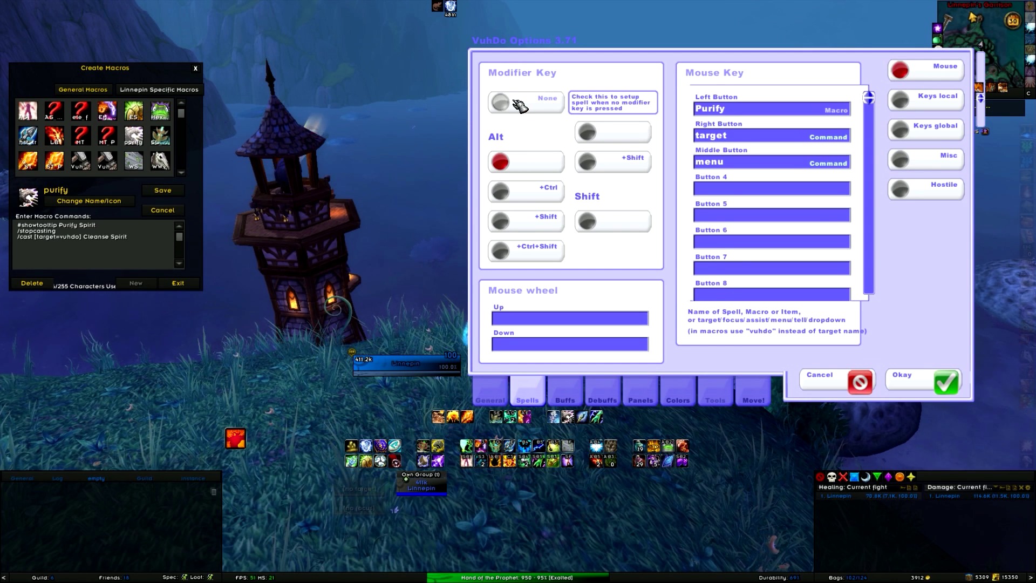
{"action": "left_click", "coordinate": [500, 103]}
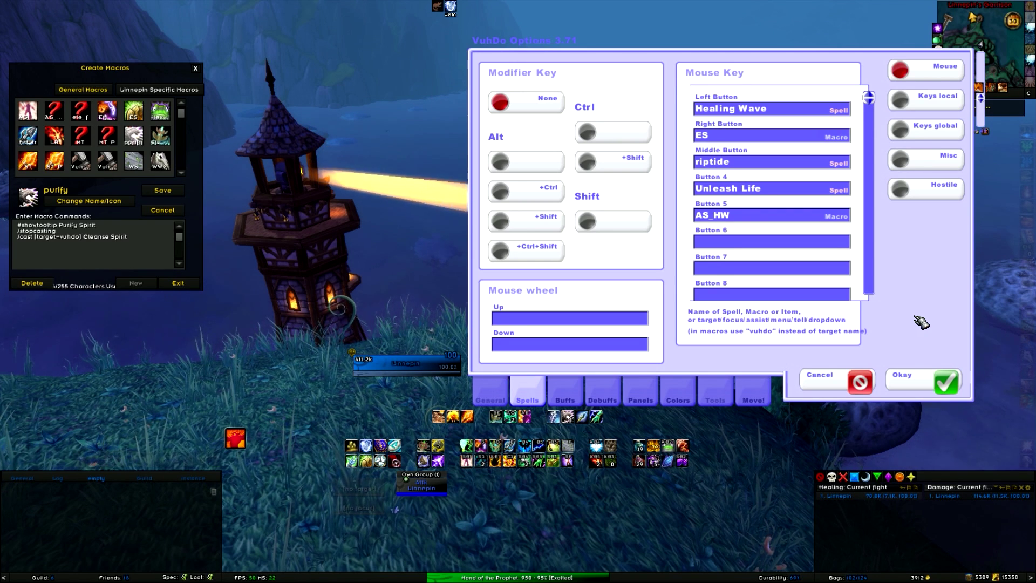
{"action": "mouse_move", "coordinate": [924, 99]}
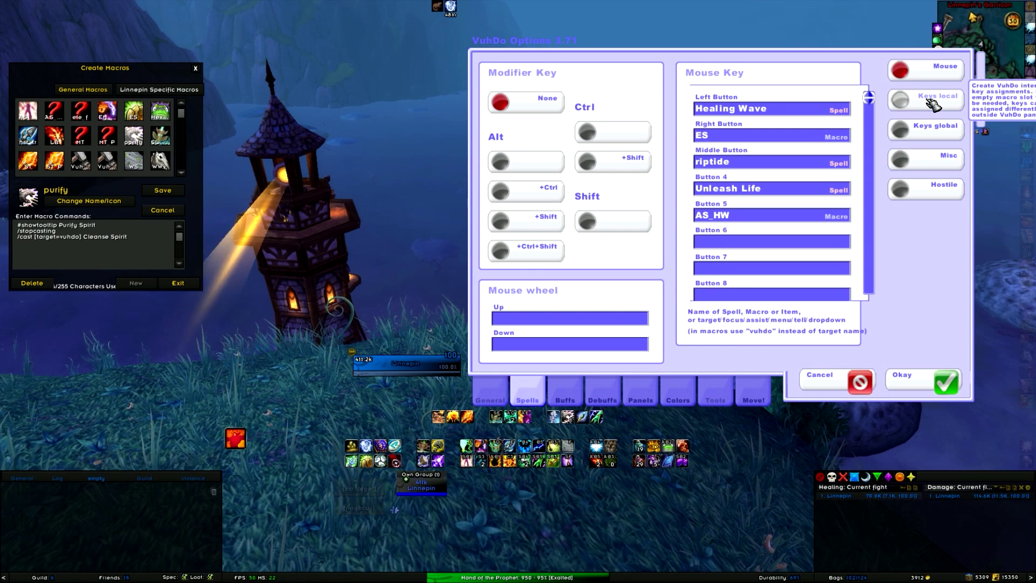
Step: Add a trial Healing Wave local key binding with /stopcasting, then remove it
{"action": "left_click", "coordinate": [926, 100]}
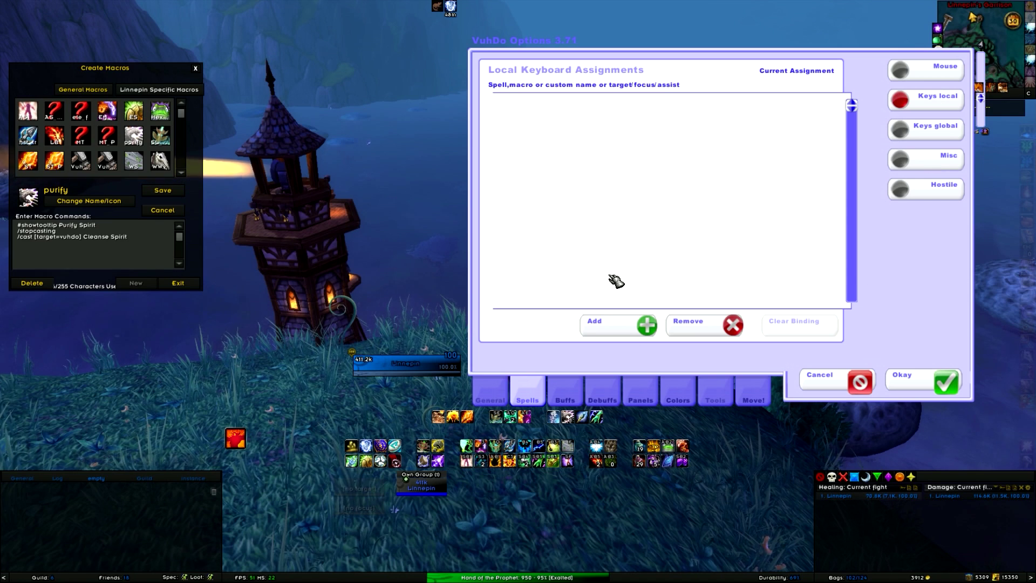
{"action": "left_click", "coordinate": [618, 324]}
{"action": "type", "text": "Healing Wave"}
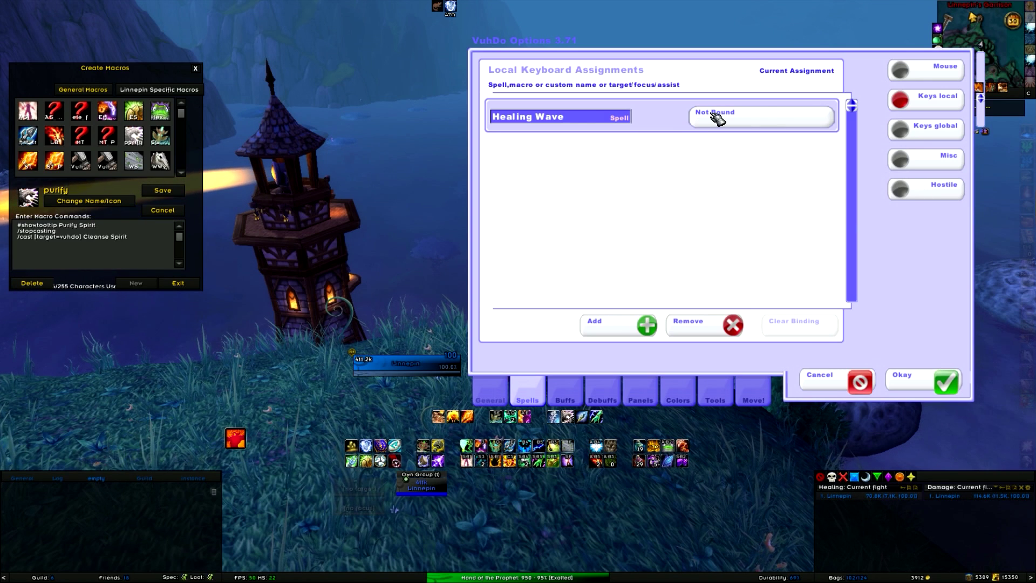
{"action": "mouse_move", "coordinate": [753, 123]}
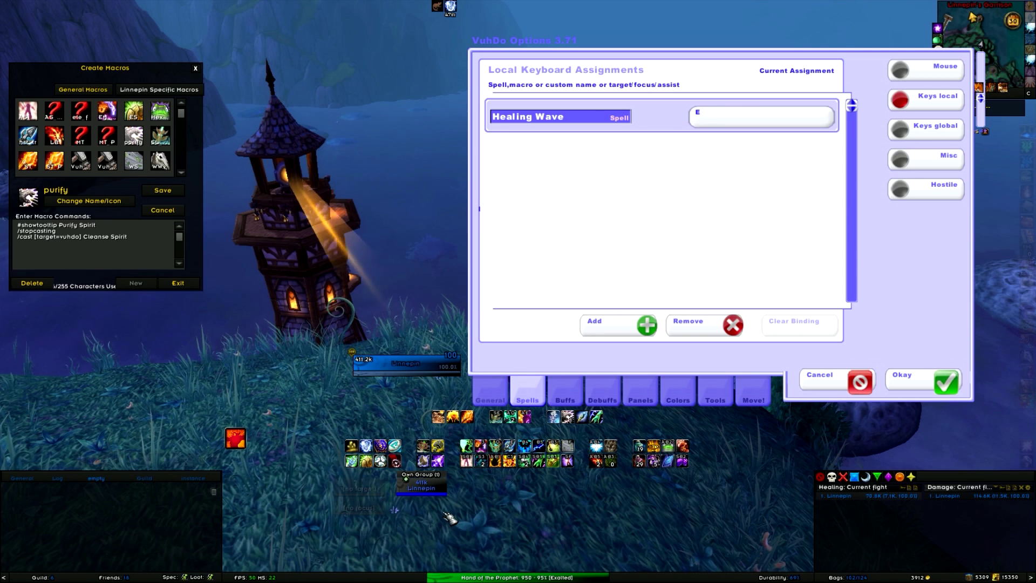
{"action": "mouse_move", "coordinate": [422, 484]}
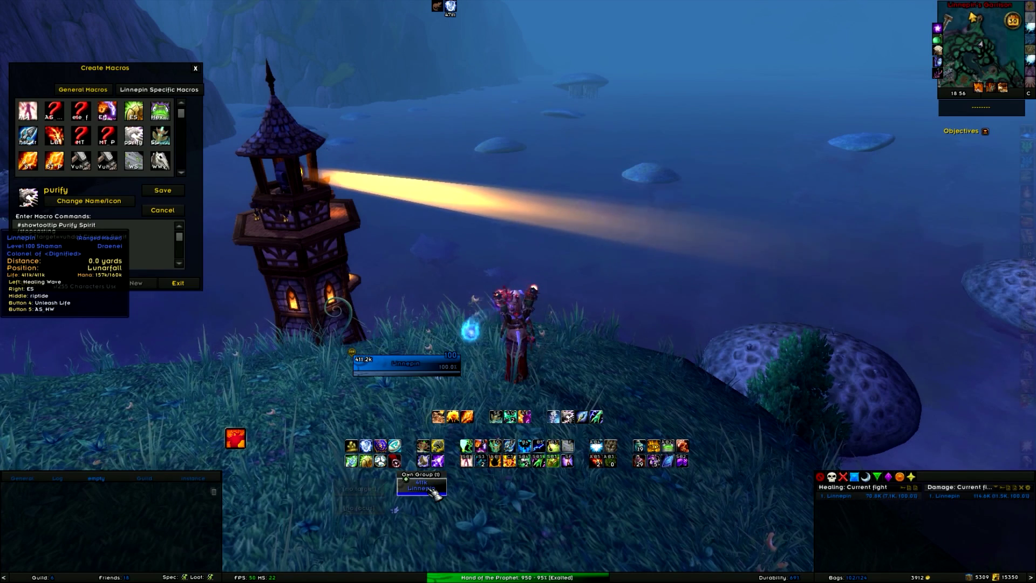
{"action": "type", "text": "/stopcasting"}
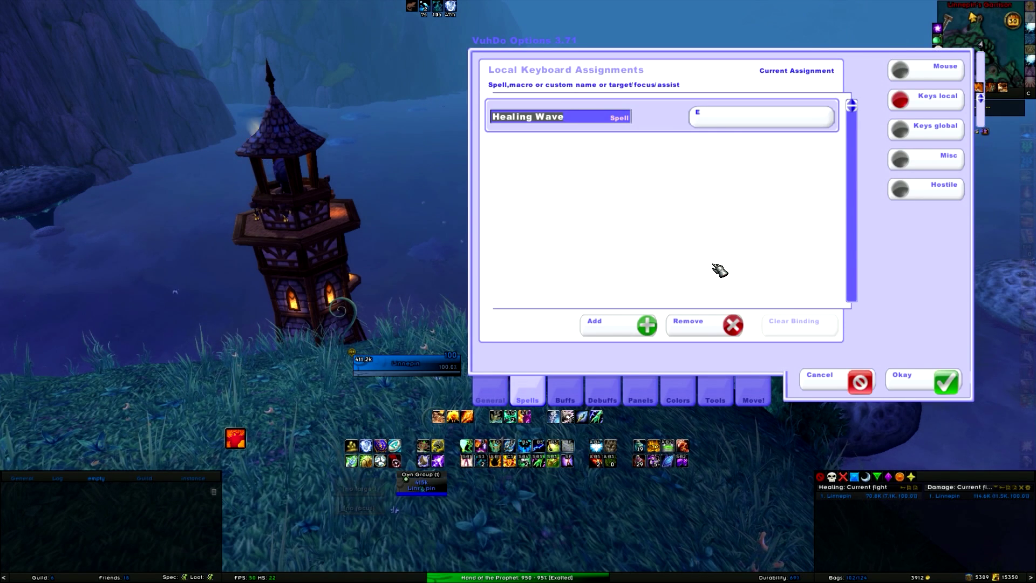
{"action": "left_click", "coordinate": [705, 324]}
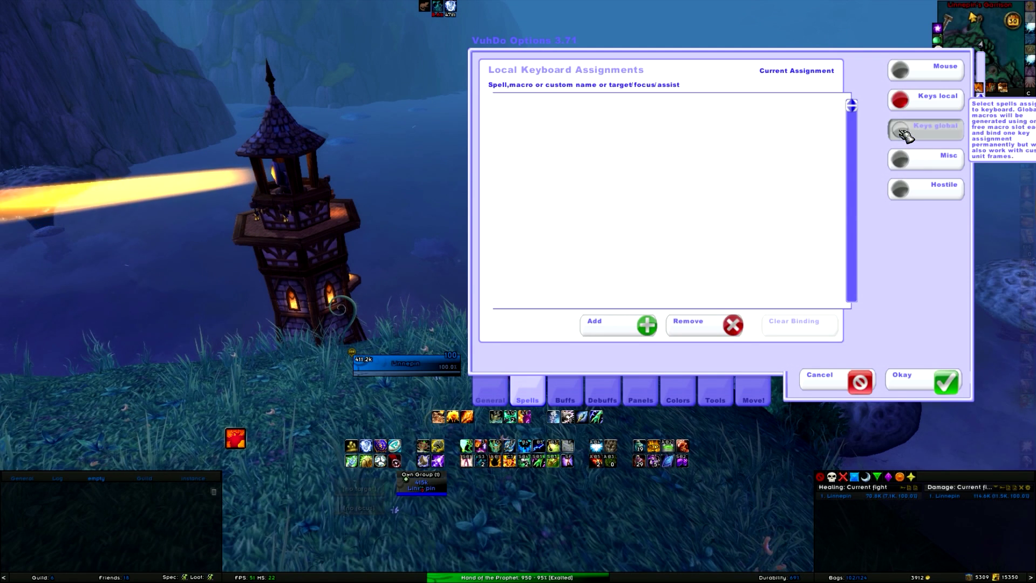
Step: Show the Keys global page with its sixteen empty binding slots
{"action": "left_click", "coordinate": [925, 129]}
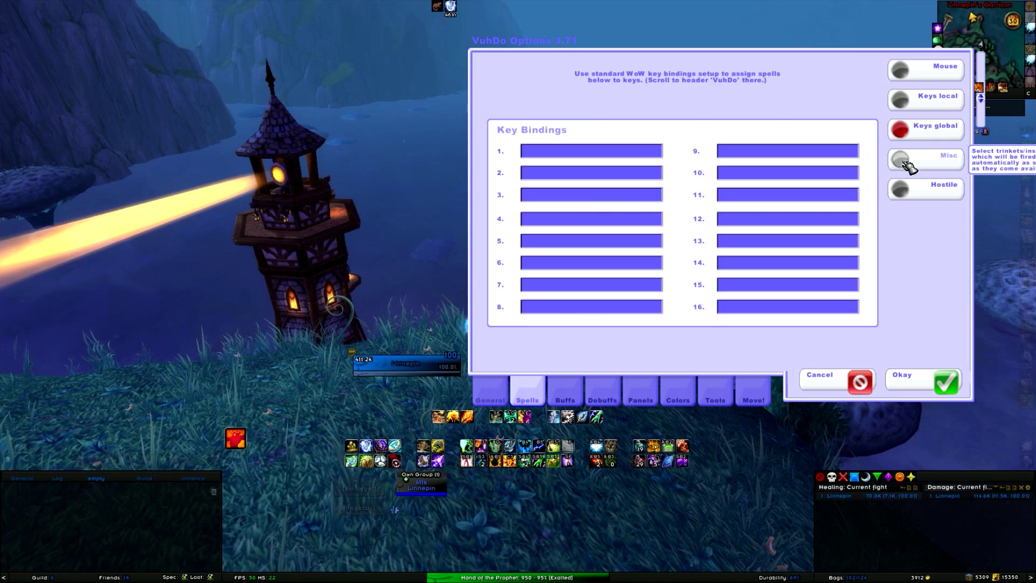
Step: Review the Misc casting options and toggle Stop Cast on, then back off
{"action": "left_click", "coordinate": [924, 159]}
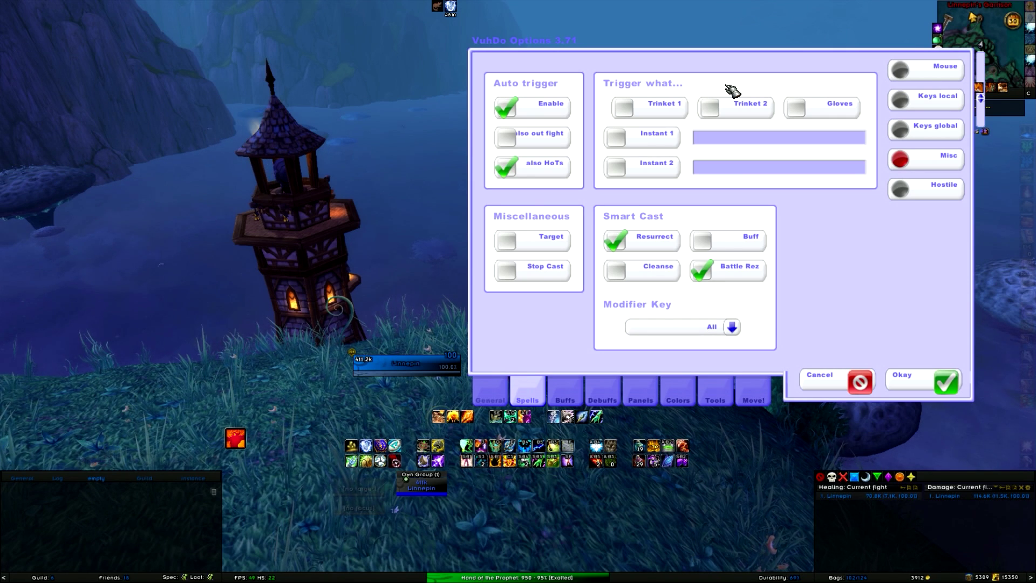
{"action": "mouse_move", "coordinate": [800, 110]}
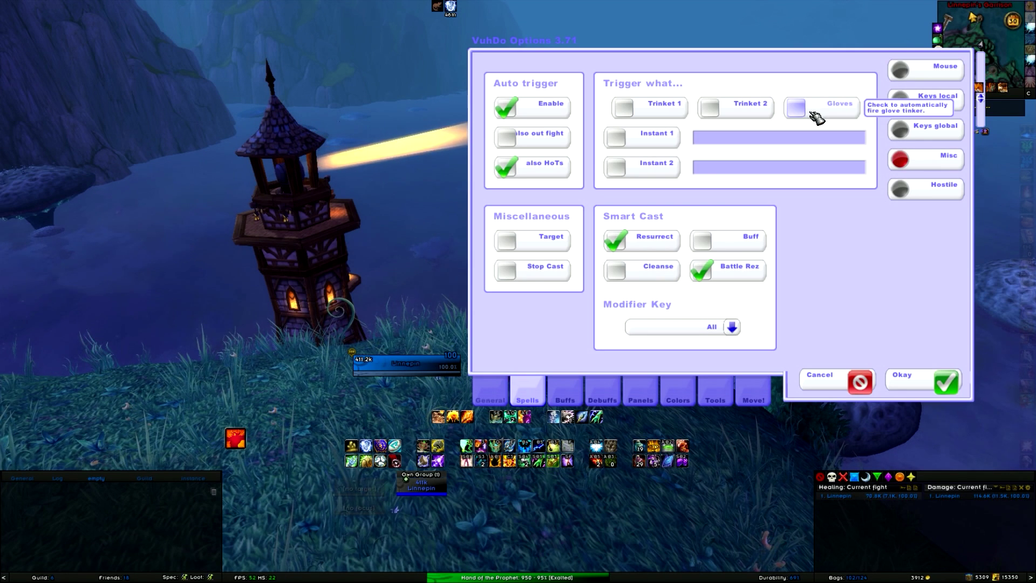
{"action": "mouse_move", "coordinate": [733, 140]}
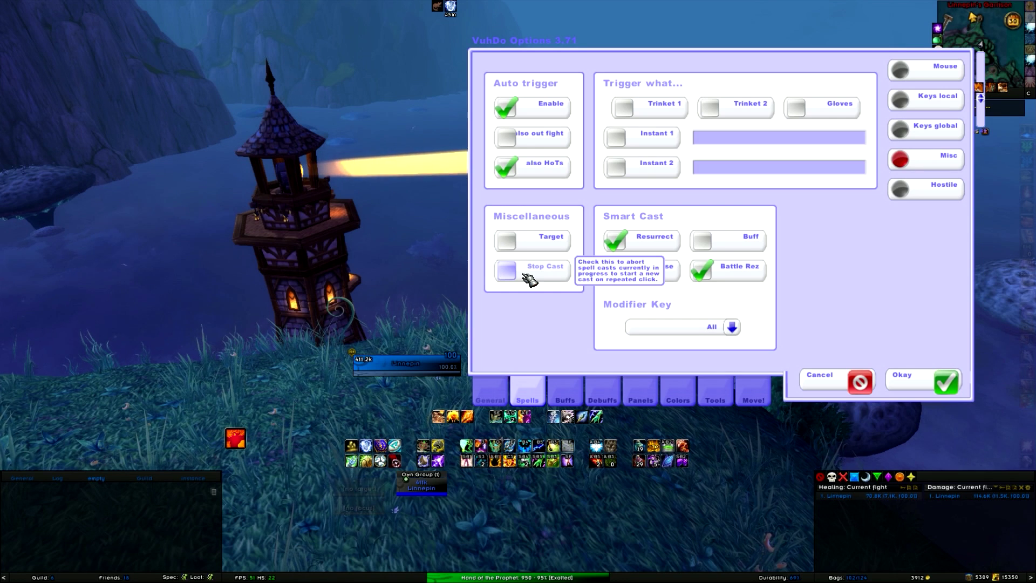
{"action": "left_click", "coordinate": [506, 271]}
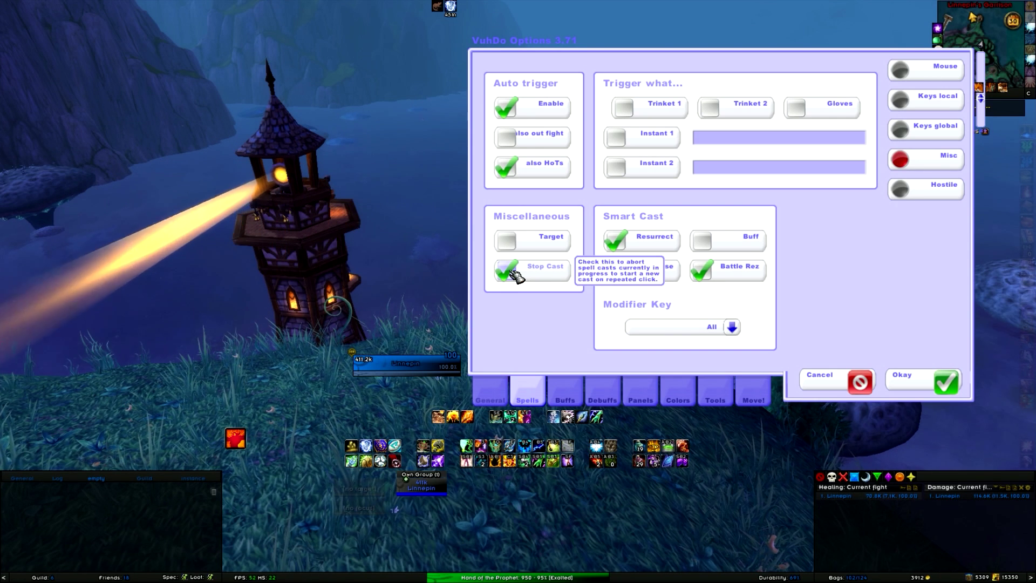
{"action": "left_click", "coordinate": [921, 382]}
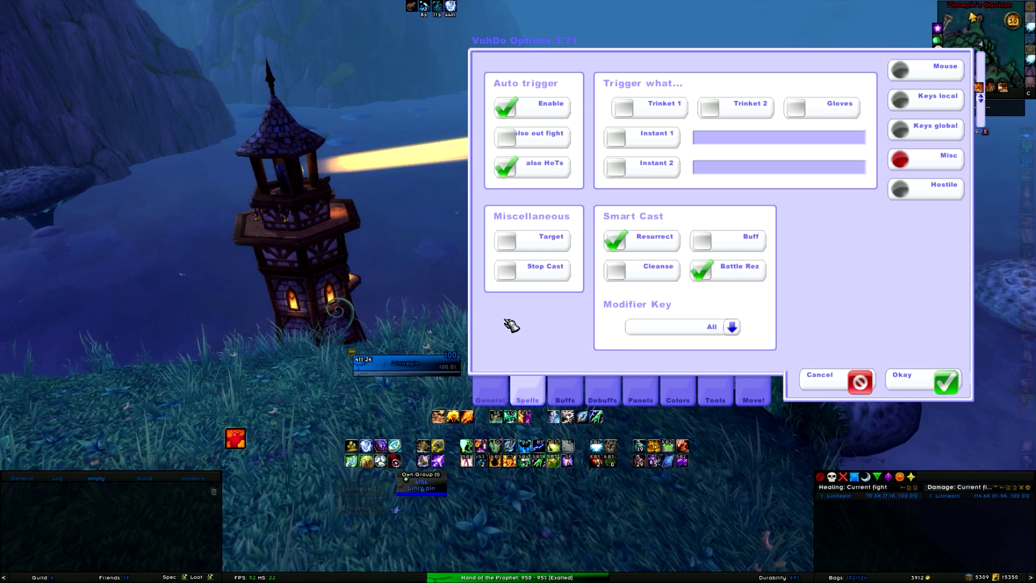
{"action": "mouse_move", "coordinate": [624, 241]}
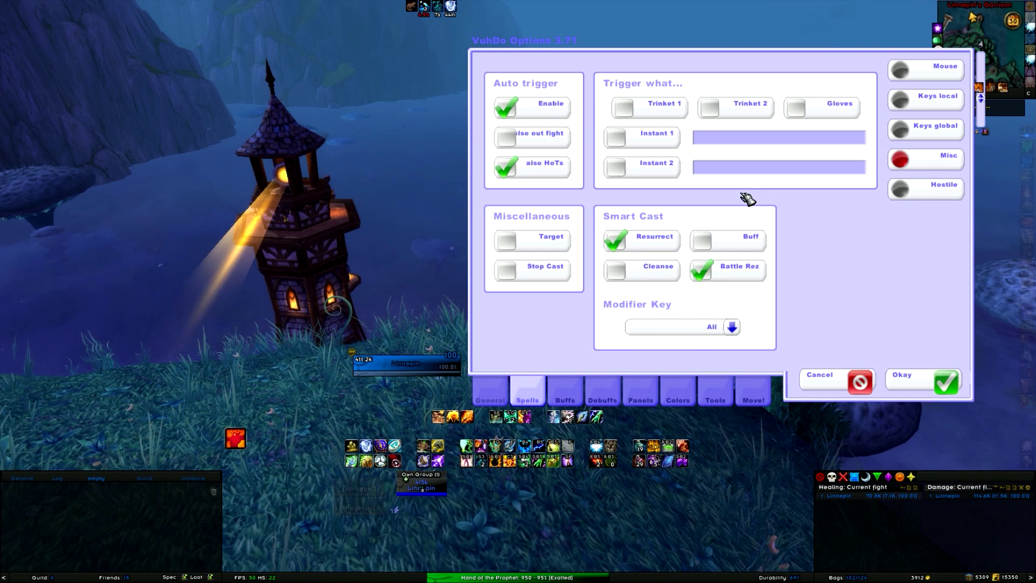
{"action": "mouse_move", "coordinate": [657, 247]}
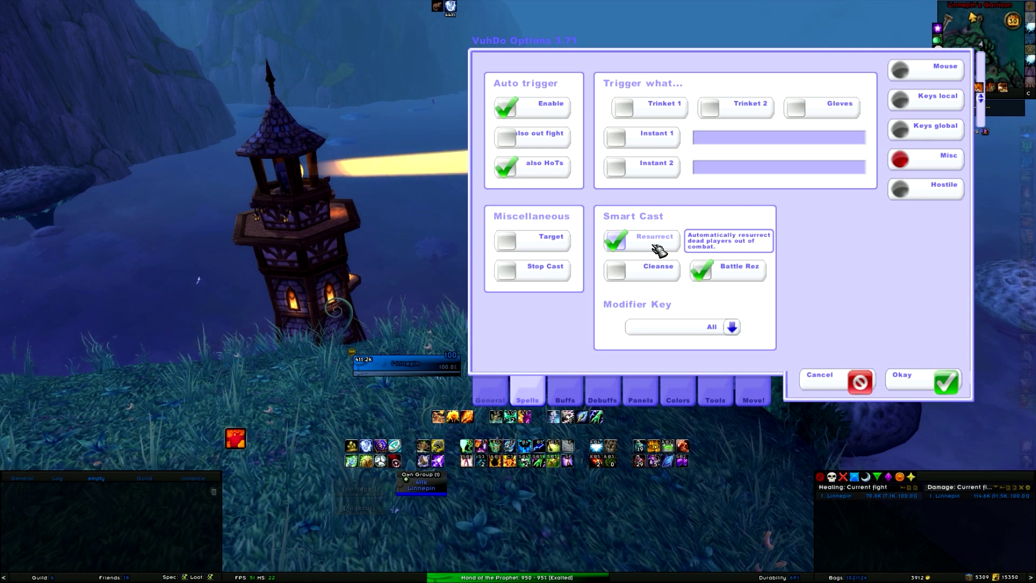
{"action": "mouse_move", "coordinate": [740, 273]}
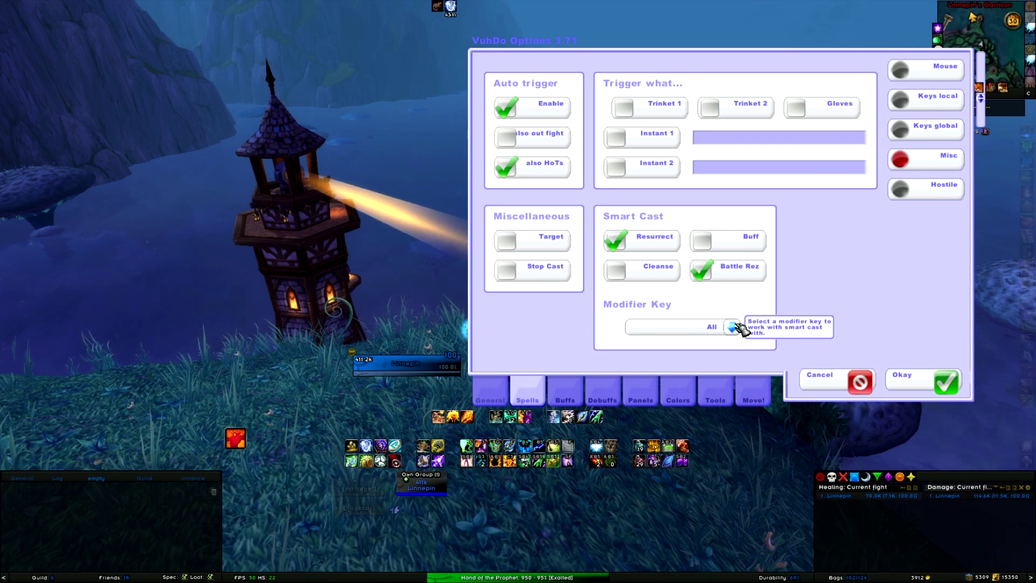
Step: Open the smart cast Modifier Key list offering All, Shift, Ctrl and Alt
{"action": "left_click", "coordinate": [732, 327]}
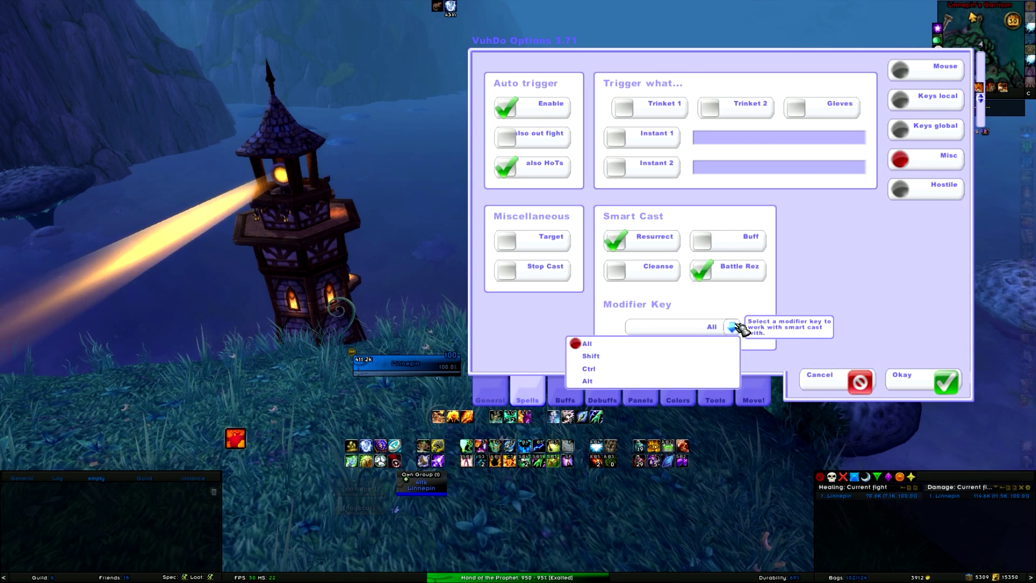